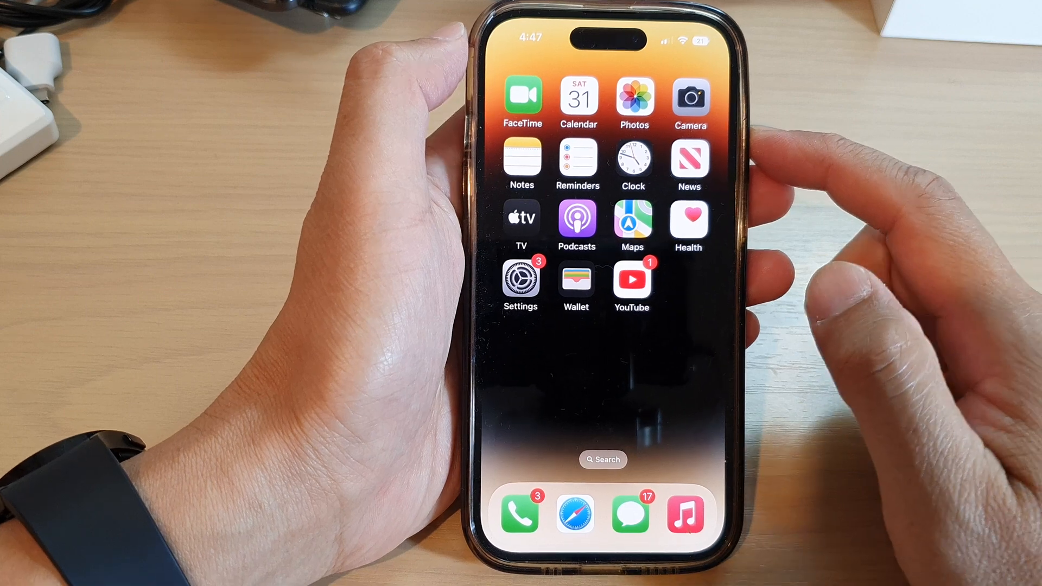
# Launch Settings and scroll down to the built-in apps section containing TV.
pyautogui.click(520, 278)
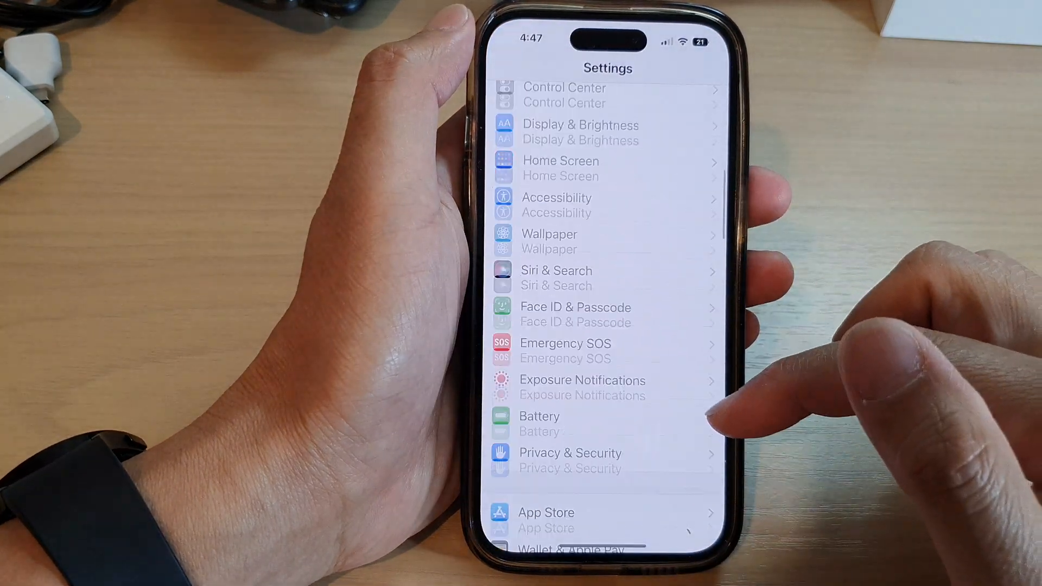
pyautogui.scroll(-3)
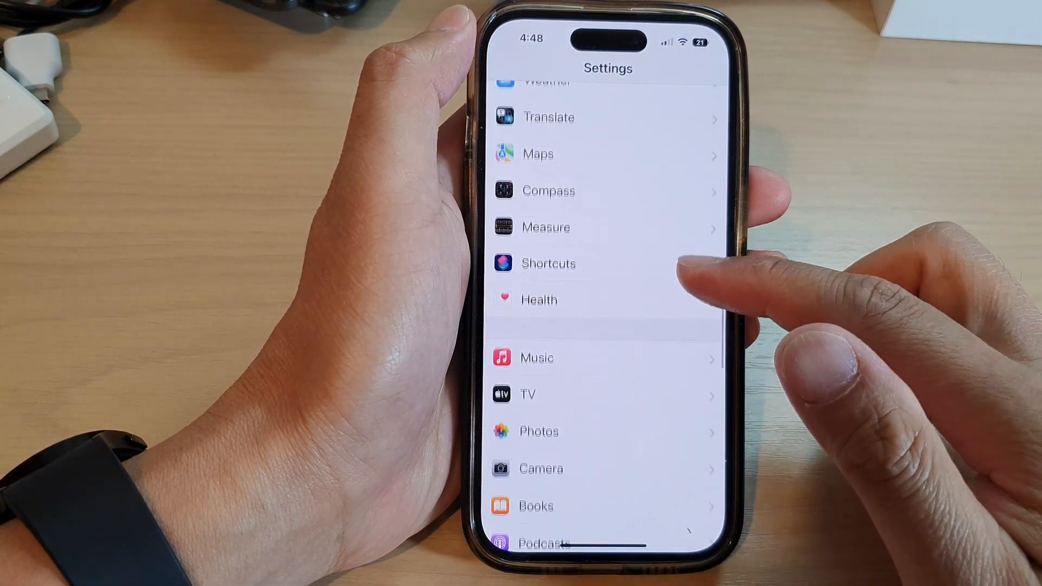
# Open TV settings and leave streaming Use Cellular Data switched off.
pyautogui.click(527, 394)
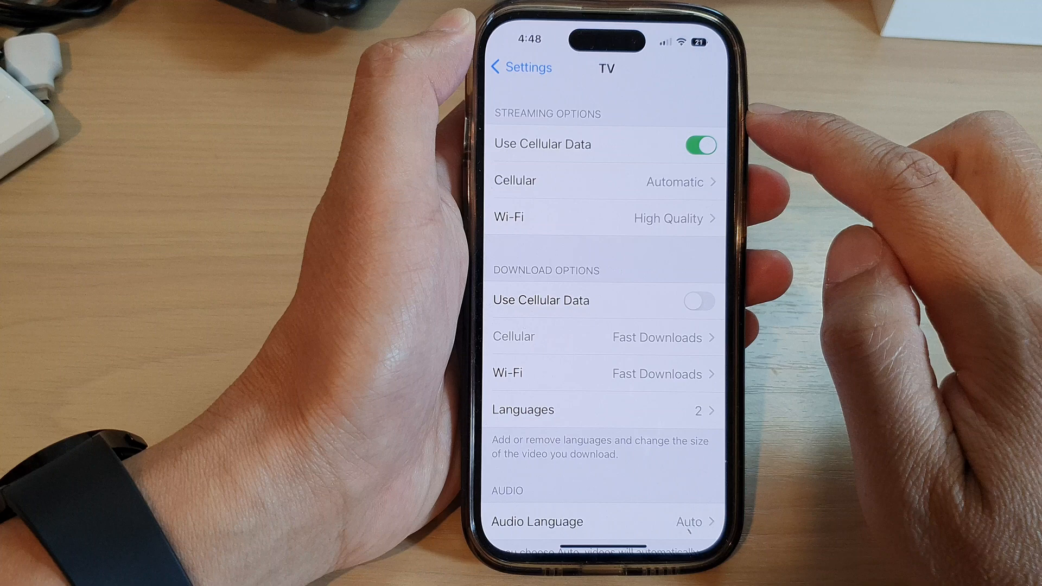
pyautogui.click(698, 145)
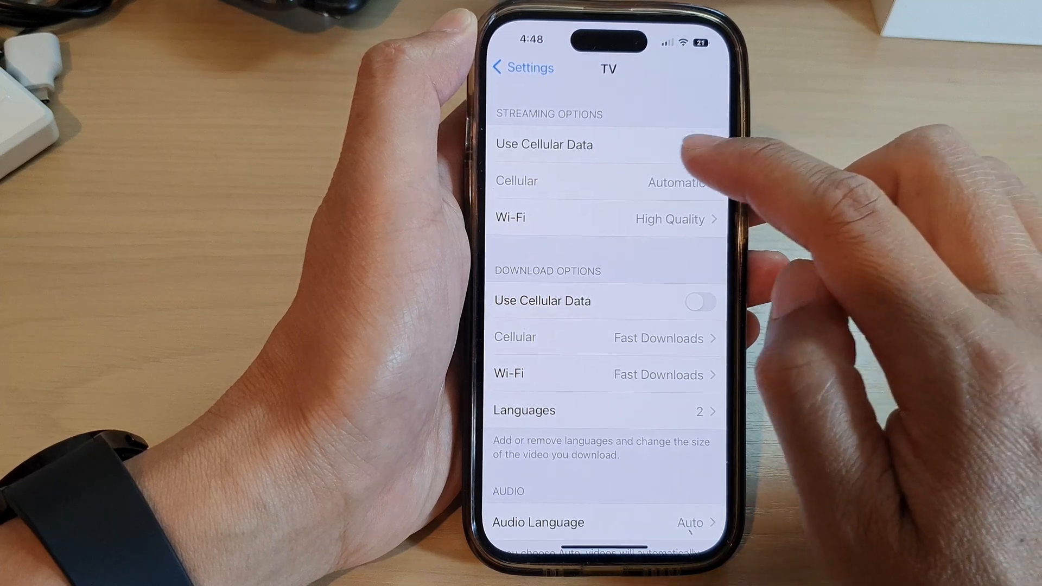
pyautogui.click(699, 145)
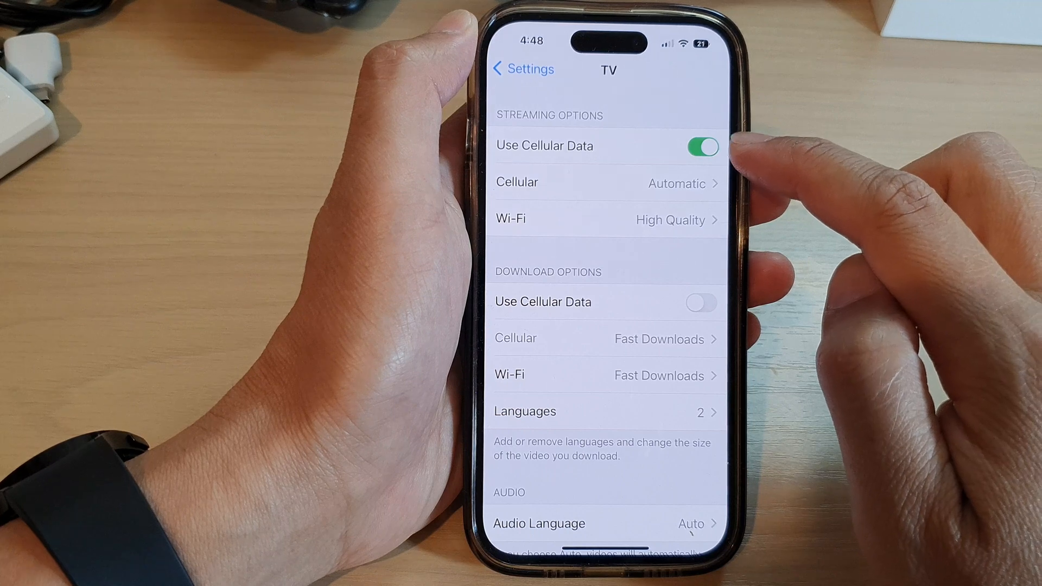
pyautogui.click(701, 146)
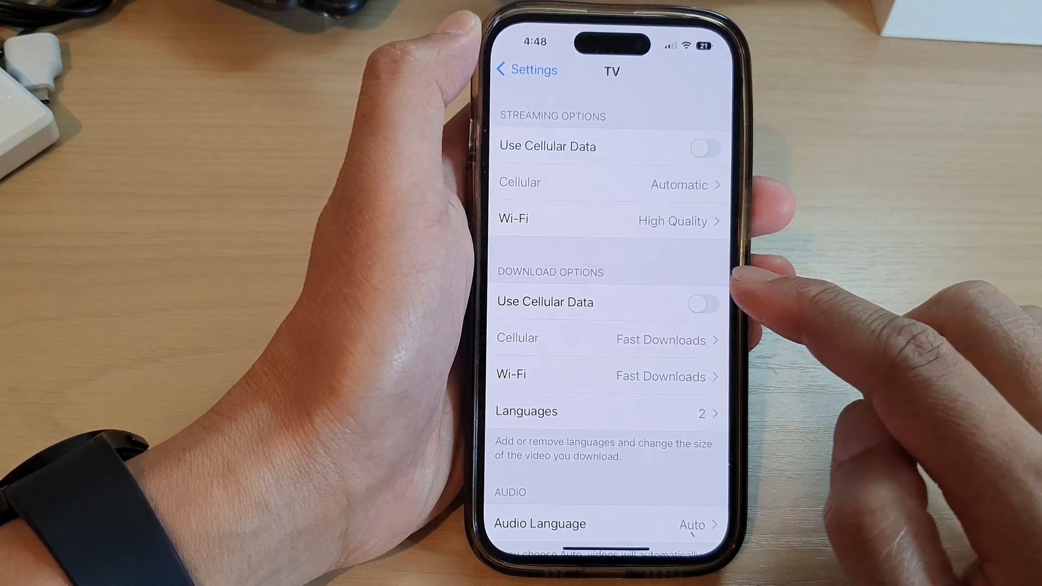
# Enable cellular data for downloads and confirm Cellular quality is Fast Downloads.
pyautogui.click(703, 302)
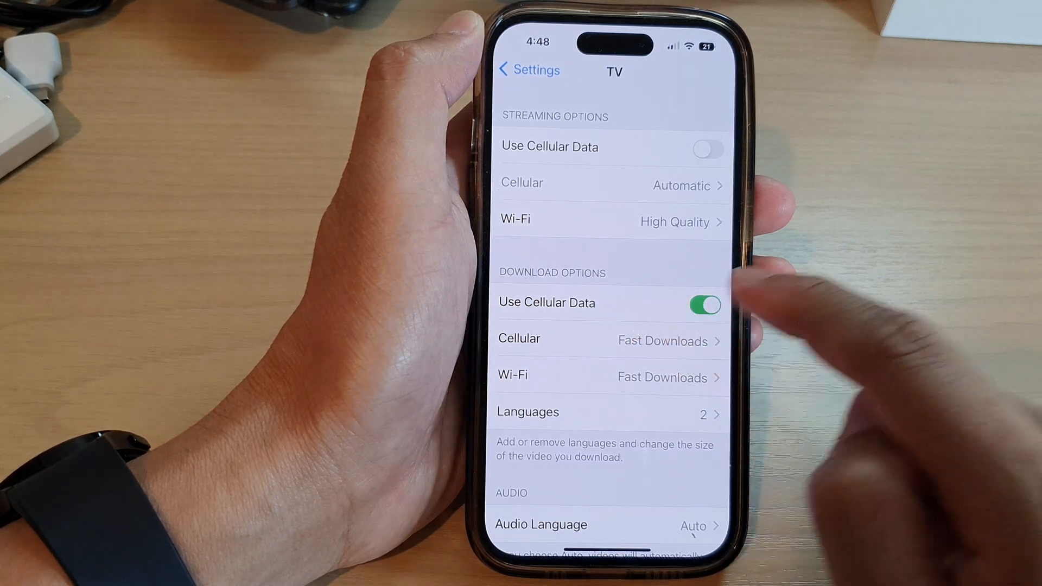
pyautogui.click(597, 338)
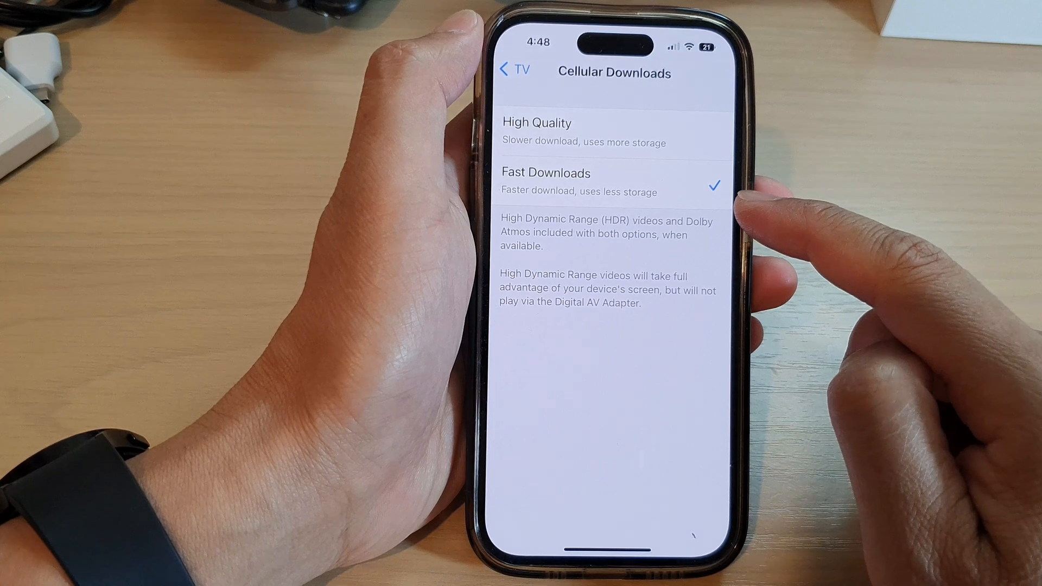
pyautogui.click(514, 69)
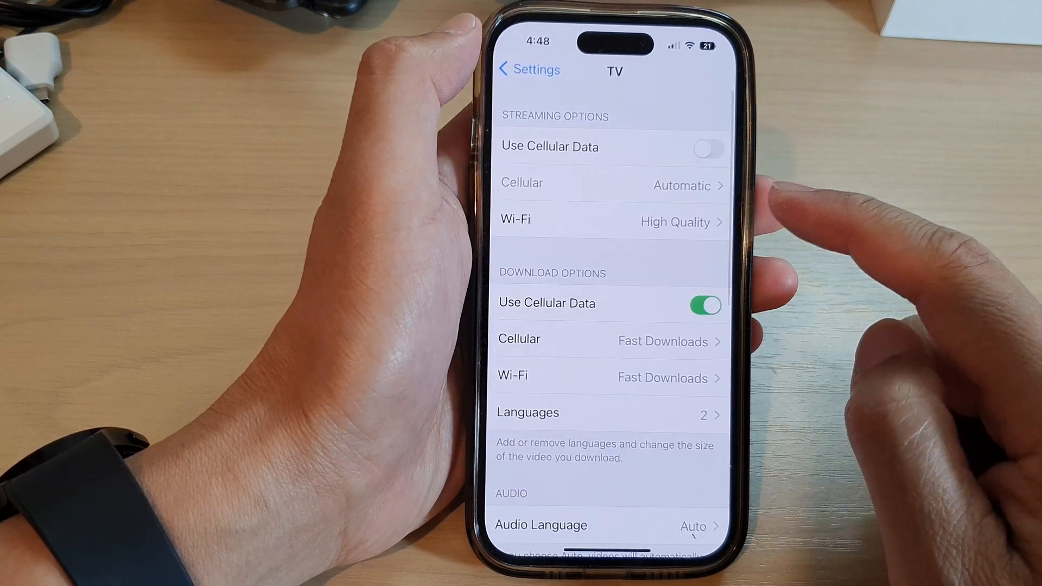